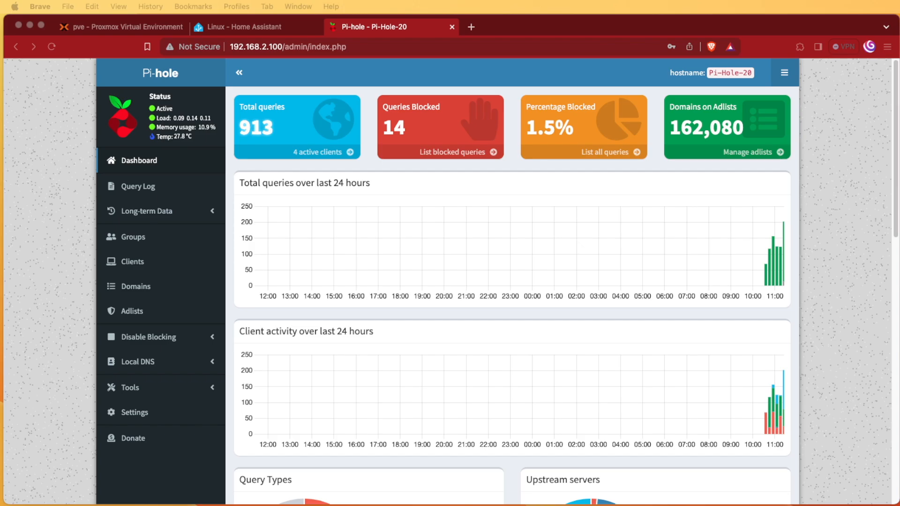
pyautogui.moveTo(836, 355)
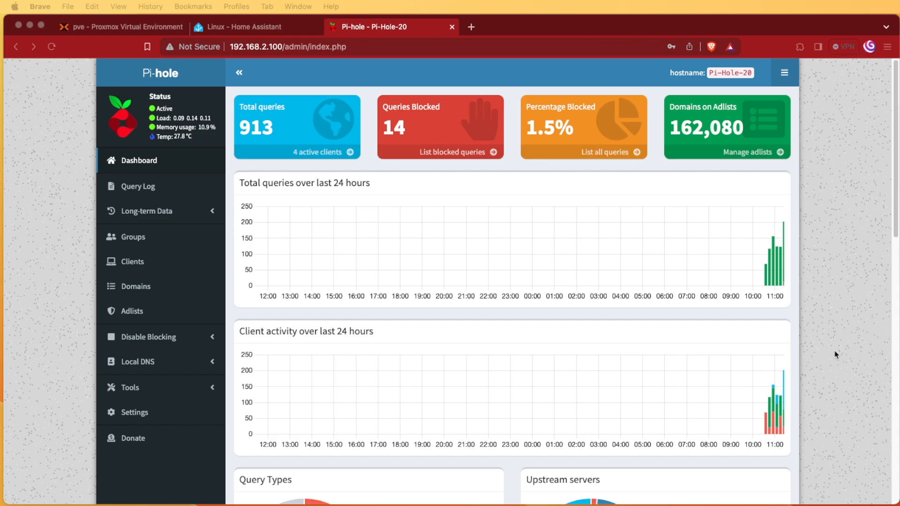
# Switch to the DuckDuckGo results for 'pi-hole blocklists'.
pyautogui.click(471, 26)
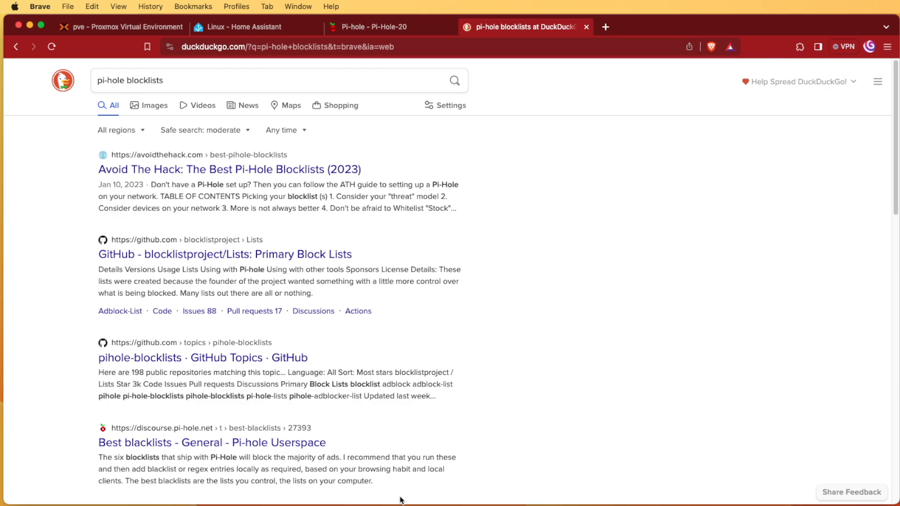
pyautogui.click(231, 170)
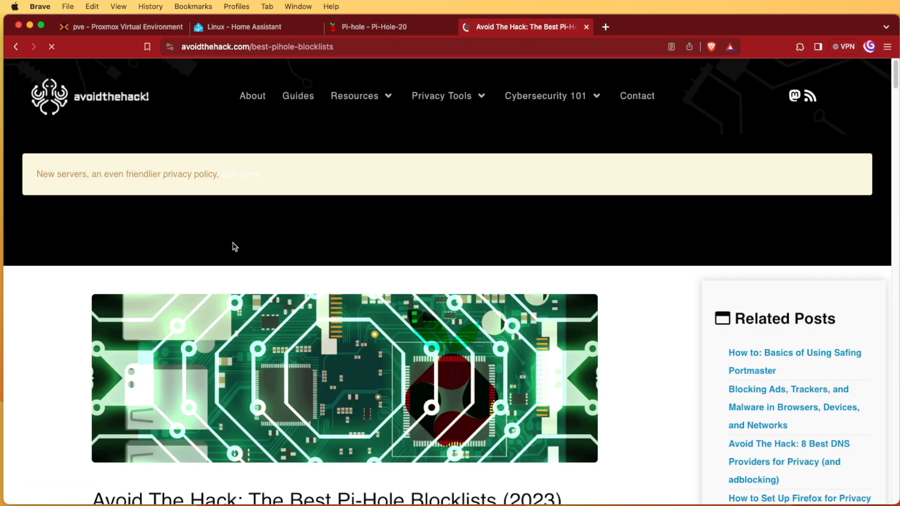
pyautogui.scroll(-3)
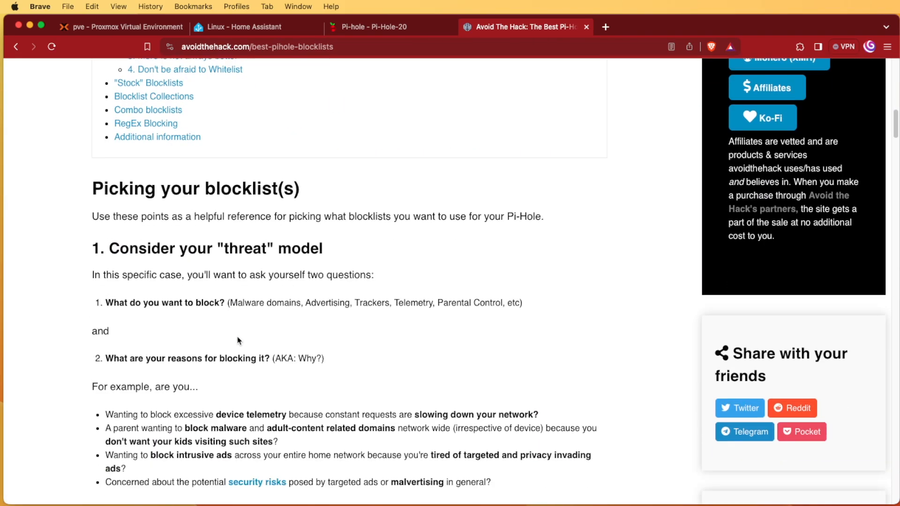
pyautogui.scroll(-3)
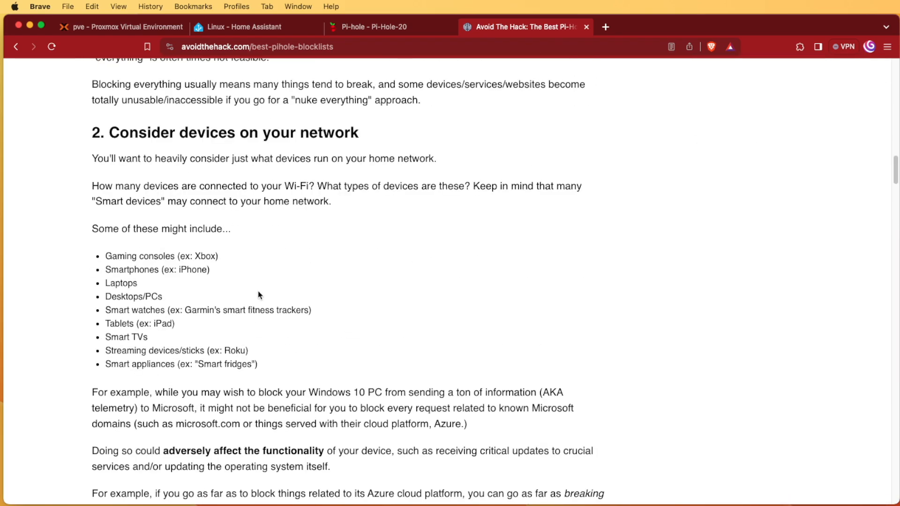
pyautogui.scroll(-3)
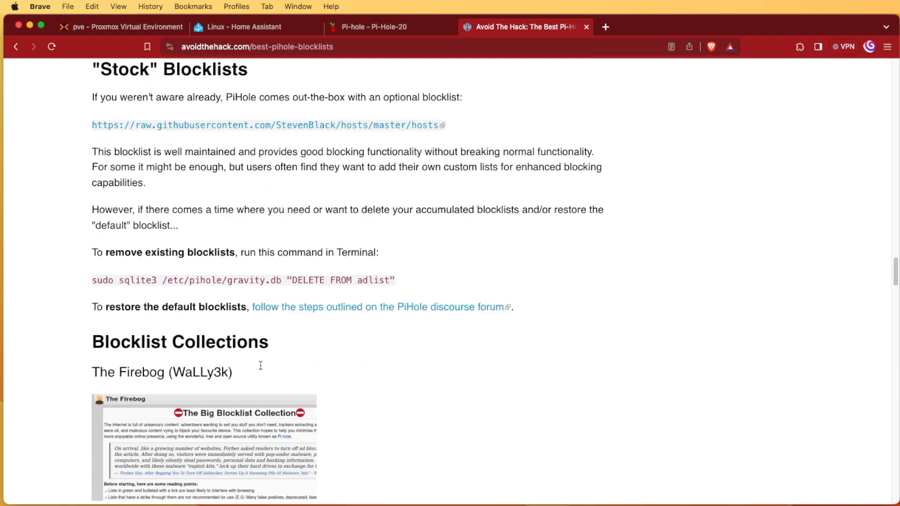
pyautogui.scroll(-3)
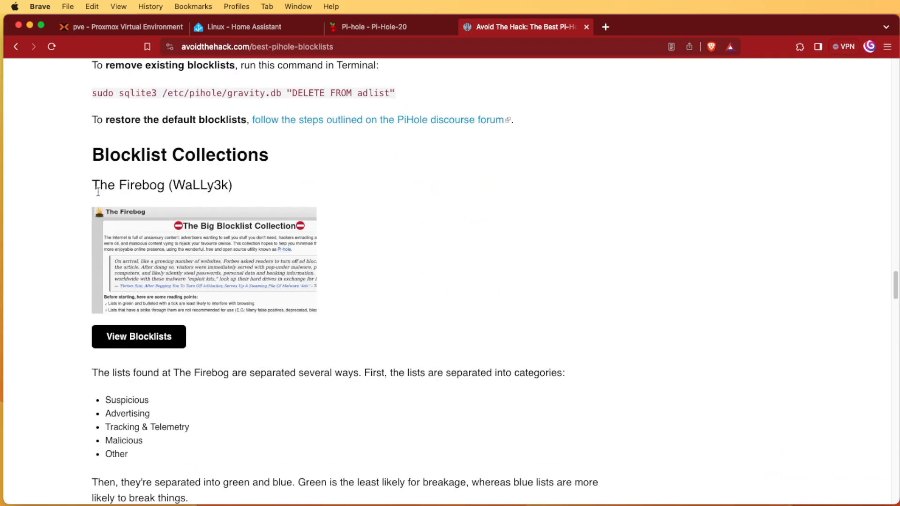
pyautogui.moveTo(403, 180)
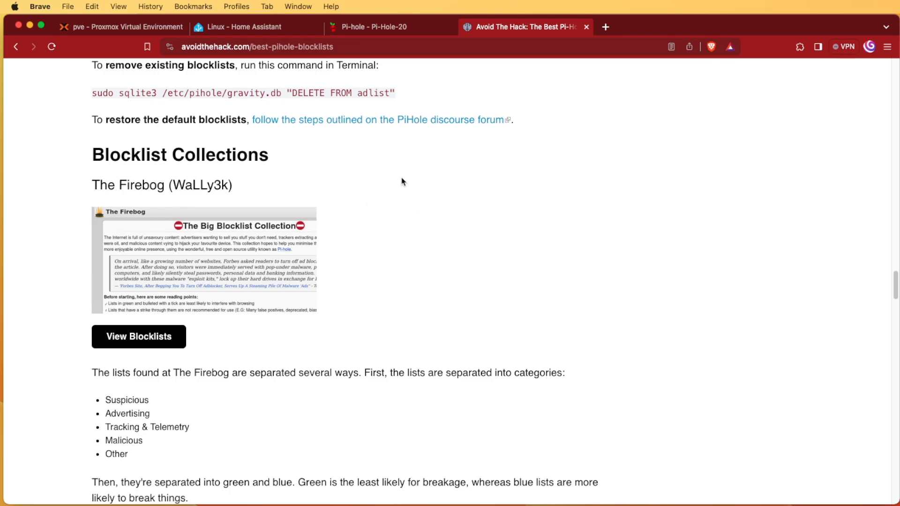
pyautogui.scroll(-3)
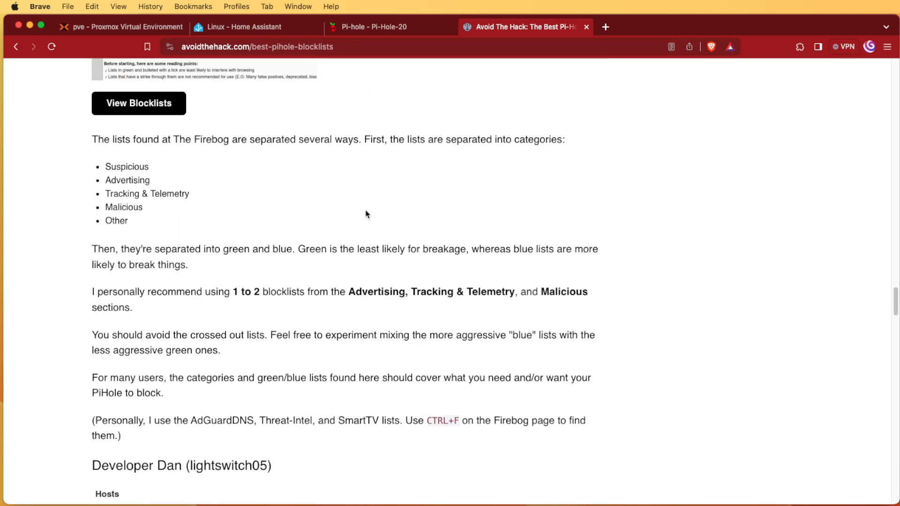
pyautogui.scroll(-3)
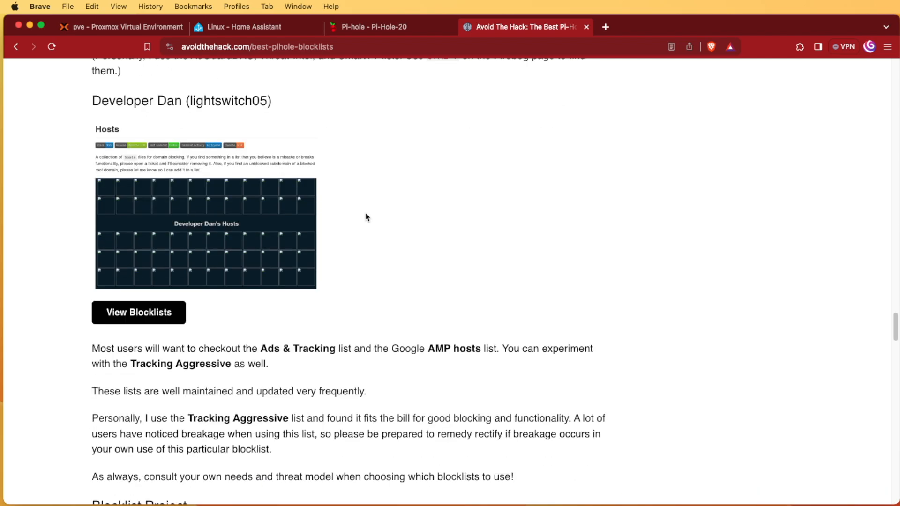
pyautogui.scroll(-3)
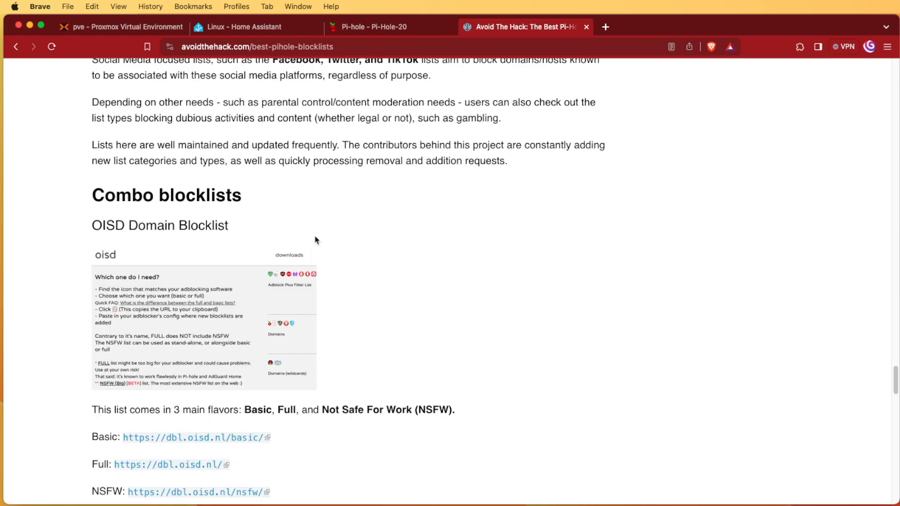
pyautogui.scroll(-3)
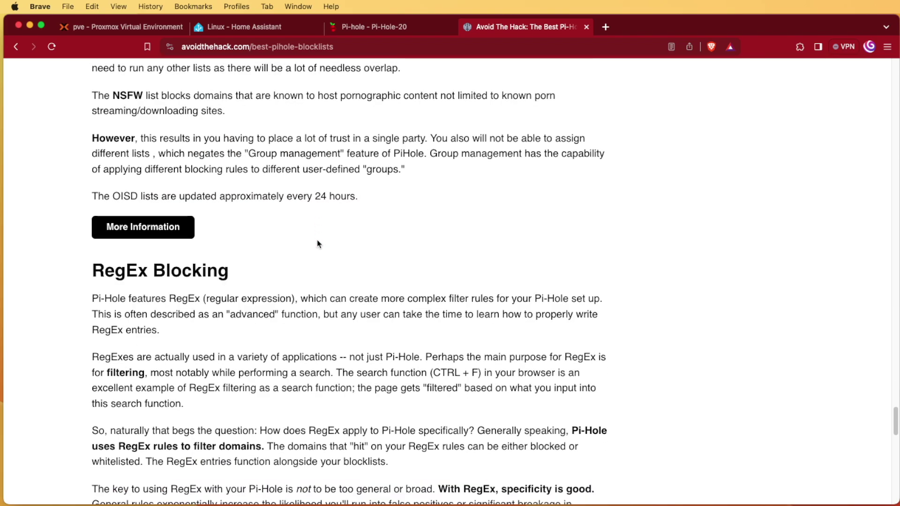
pyautogui.scroll(-3)
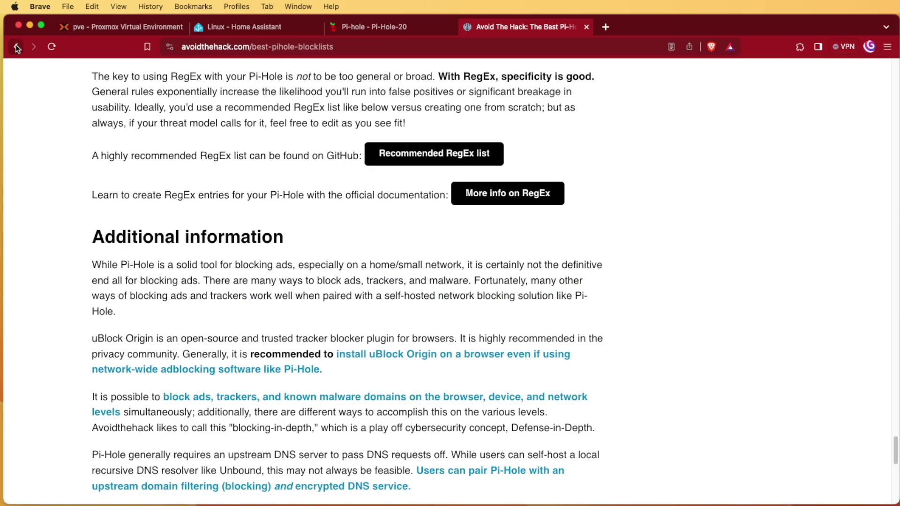
pyautogui.click(18, 46)
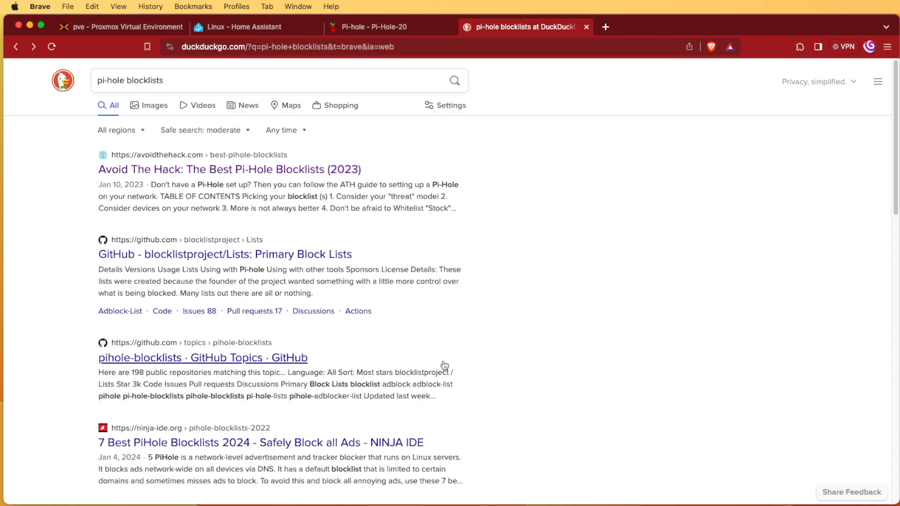
# From the blocklistproject/Lists repository, view the raw original Crypto blocklist.
pyautogui.click(225, 254)
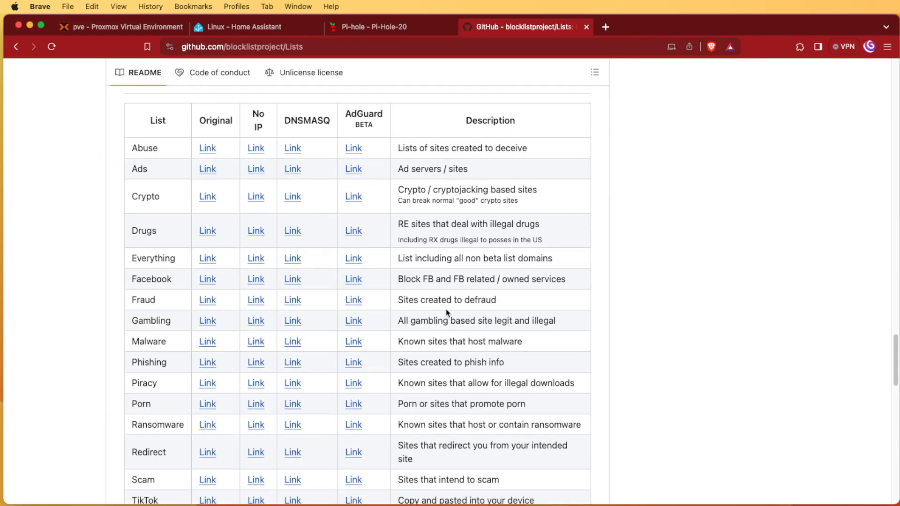
pyautogui.moveTo(239, 151)
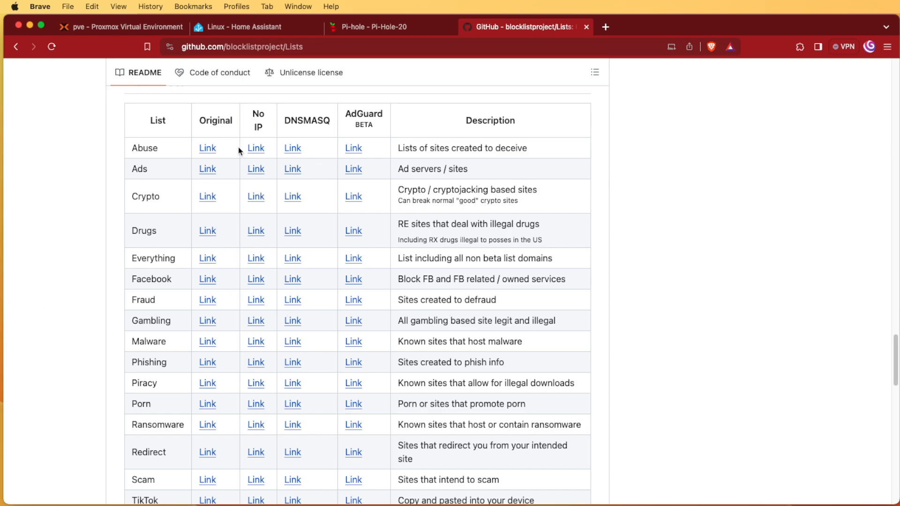
pyautogui.moveTo(207, 197)
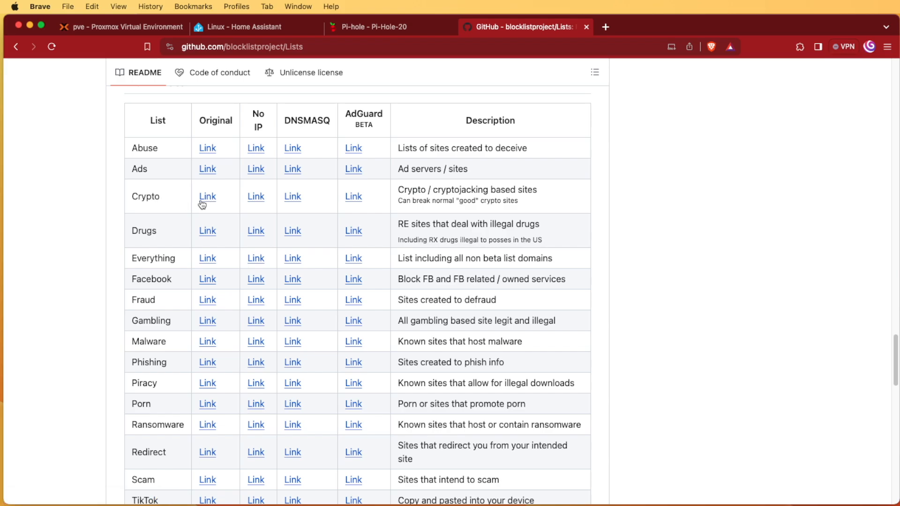
pyautogui.click(206, 197)
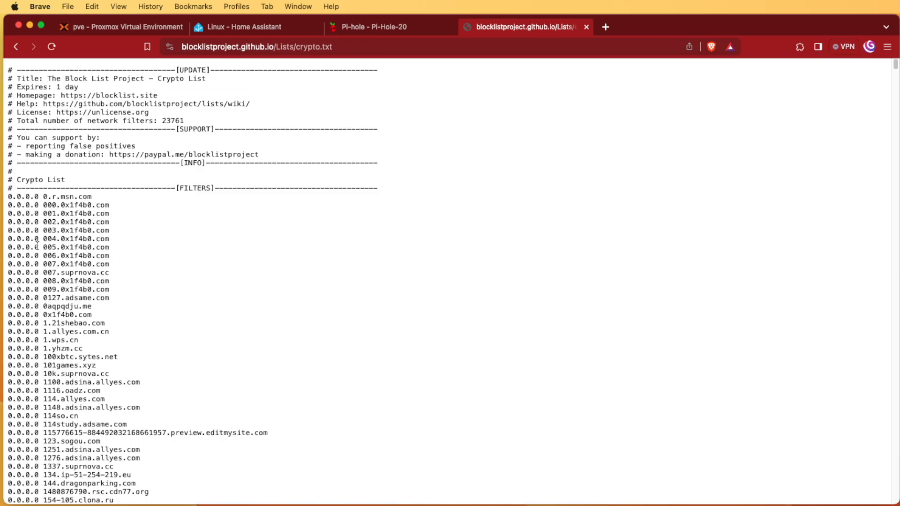
# Inspect a domain in crypto.txt, then return to the repository README's lists table.
pyautogui.doubleClick(19, 197)
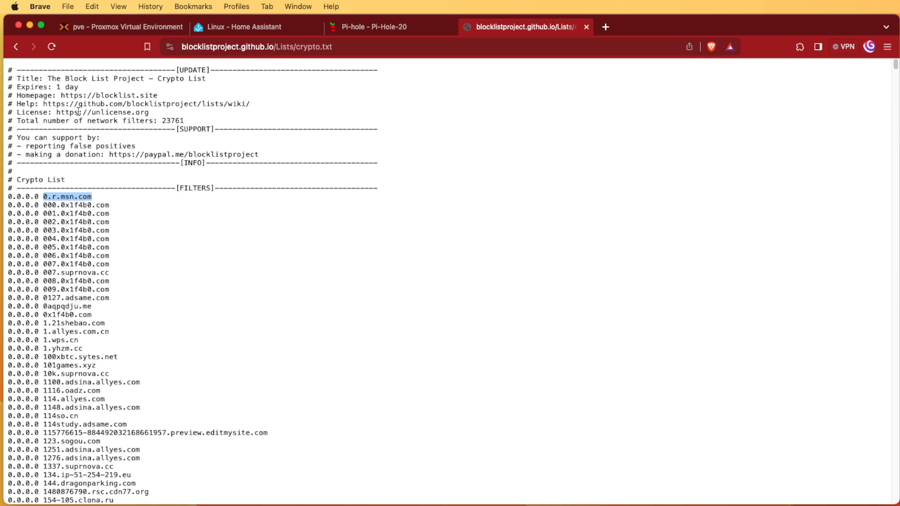
pyautogui.moveTo(34, 47)
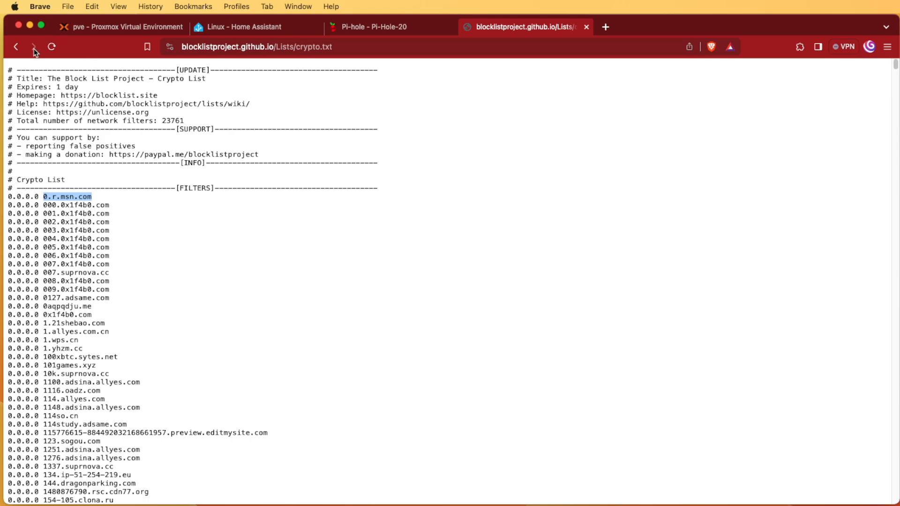
pyautogui.click(17, 47)
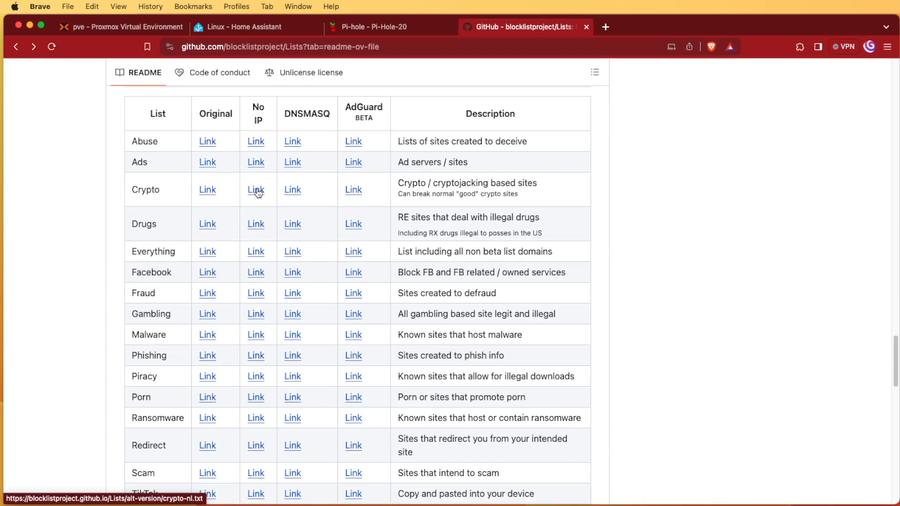
# View the Crypto No IP list, copy its link address, and switch to the Pi-hole dashboard.
pyautogui.click(255, 190)
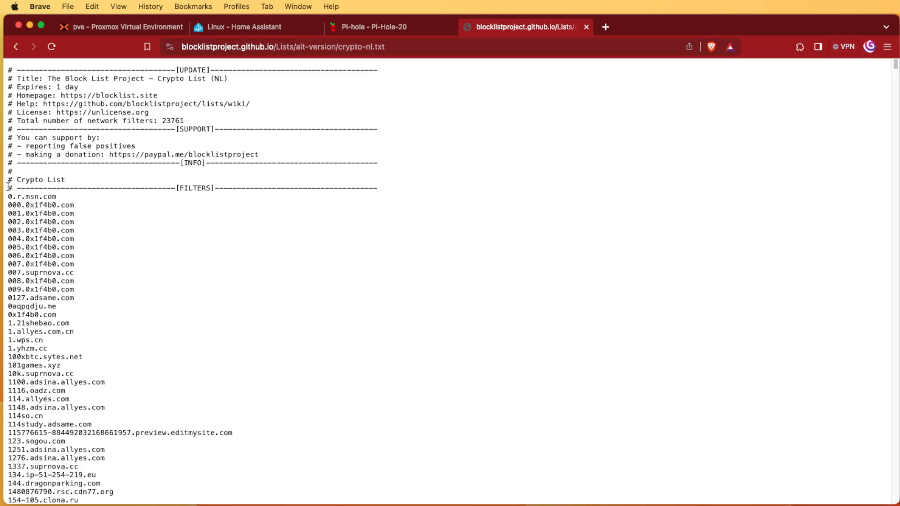
pyautogui.moveTo(32, 290)
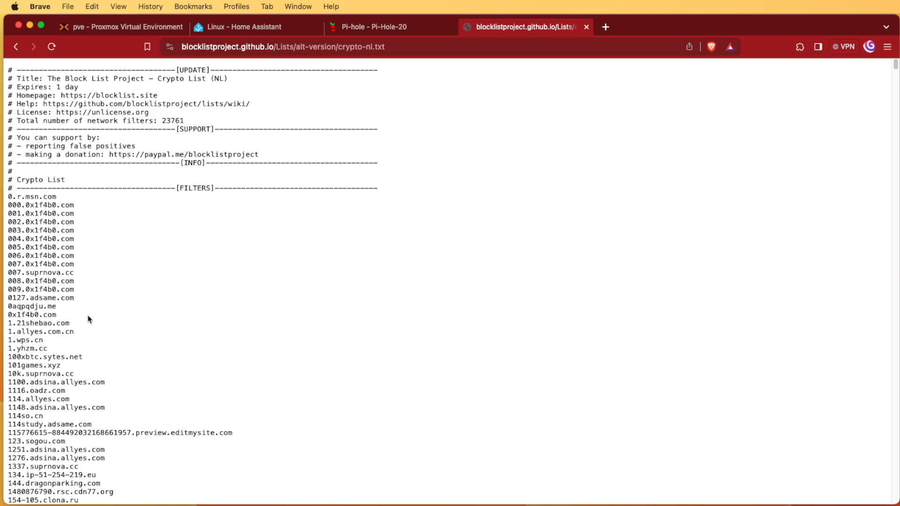
pyautogui.moveTo(113, 306)
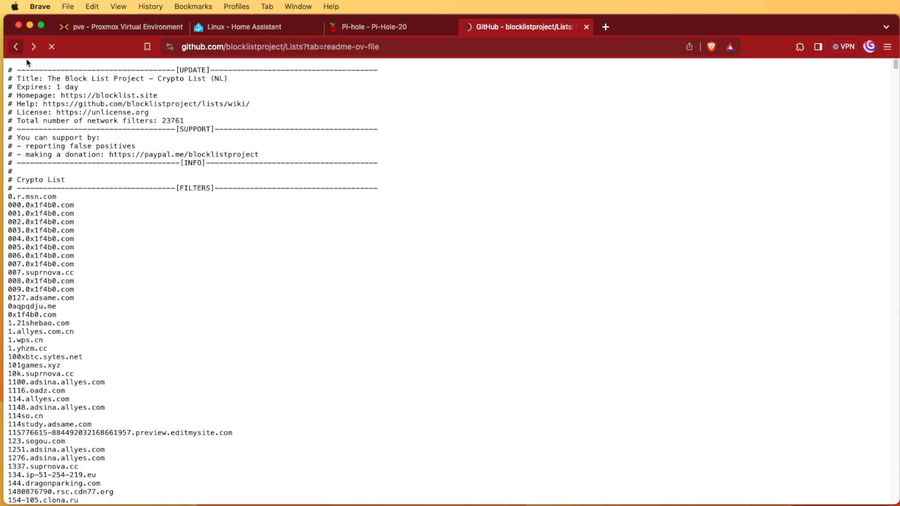
pyautogui.click(19, 46)
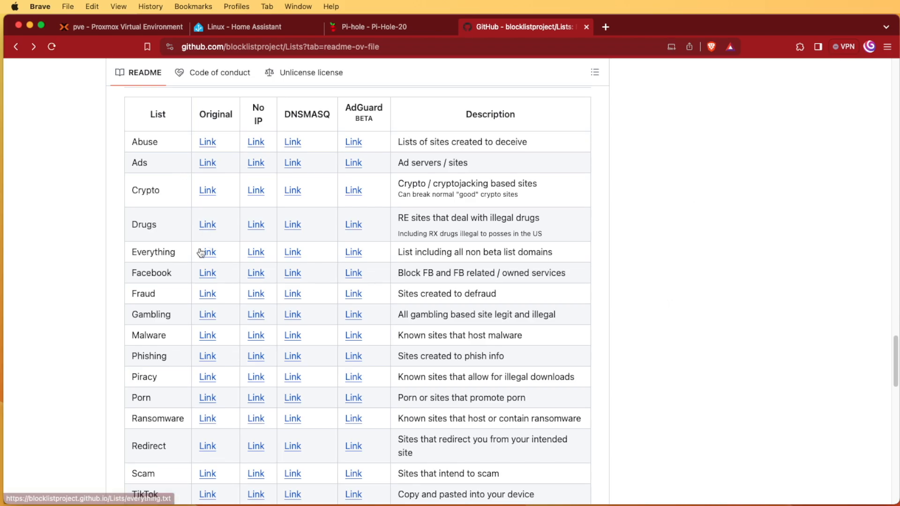
pyautogui.moveTo(227, 195)
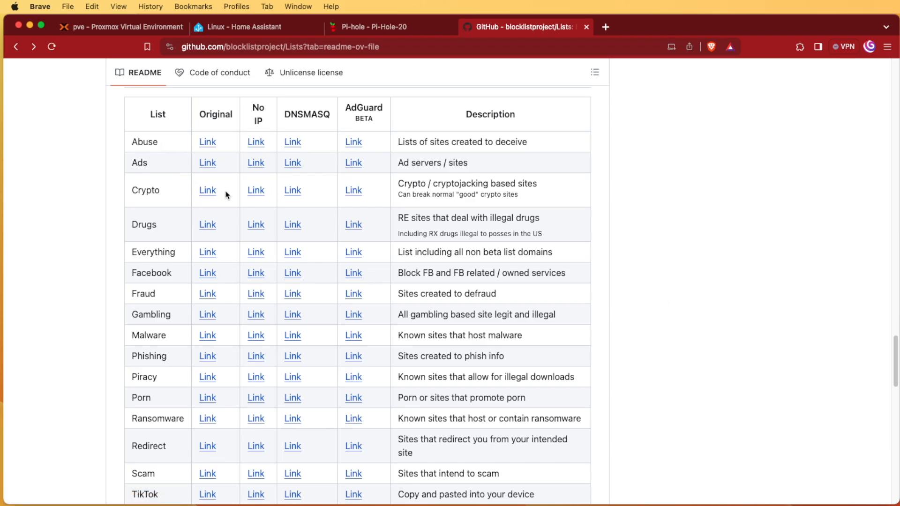
pyautogui.moveTo(255, 195)
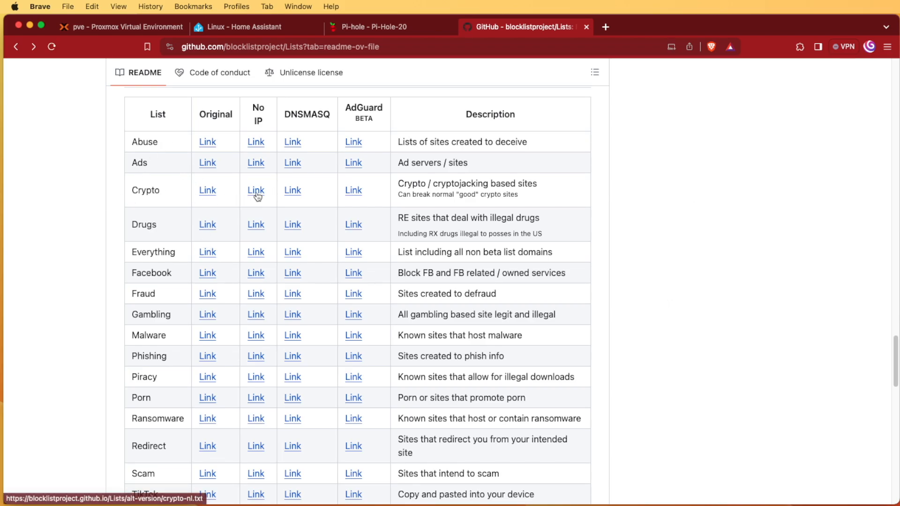
pyautogui.rightClick(255, 190)
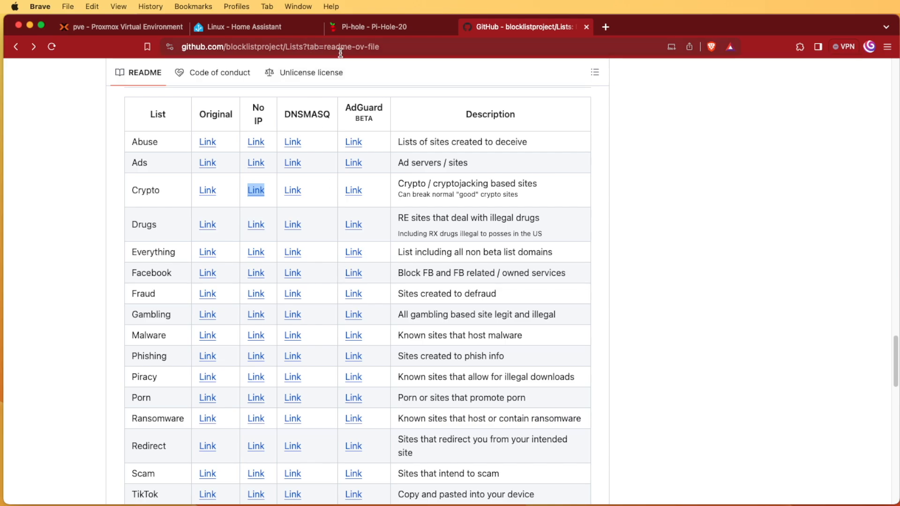
pyautogui.click(373, 27)
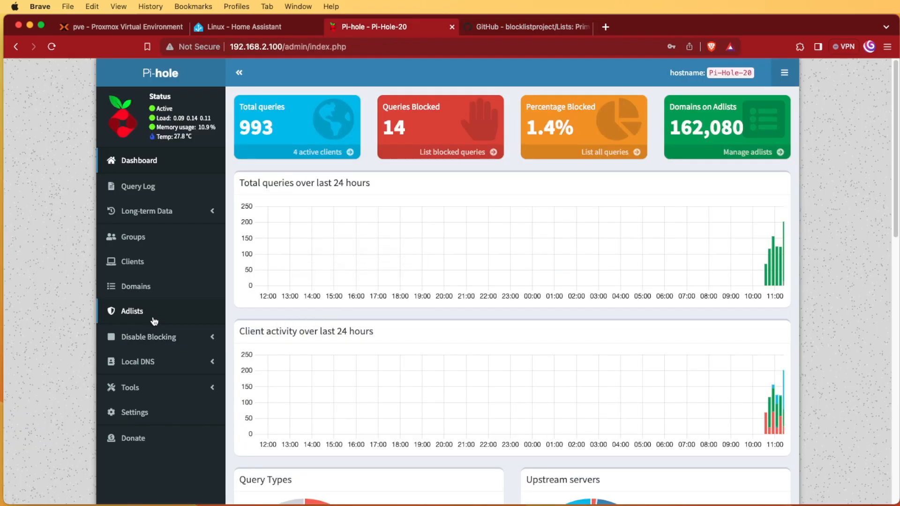
pyautogui.click(133, 311)
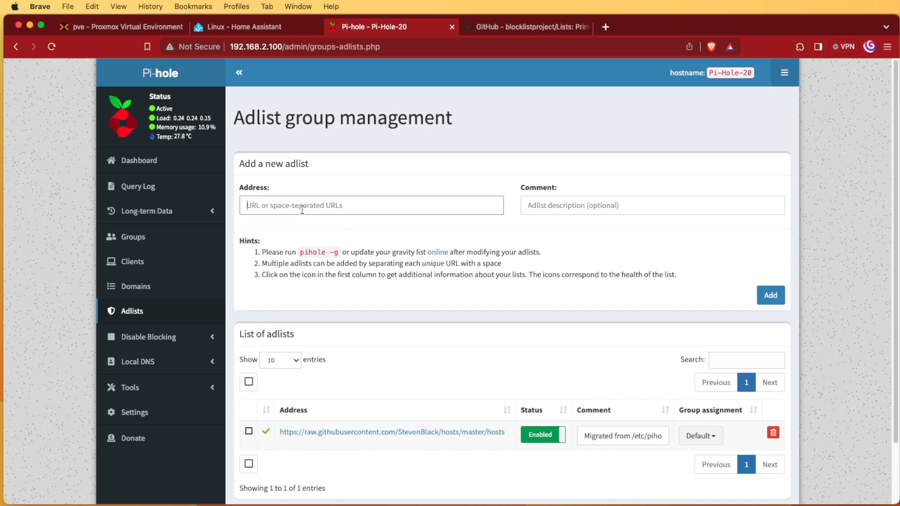
pyautogui.write('https://blocklistproject.github.io/Lists/alt-version/crypto-nl.txt')
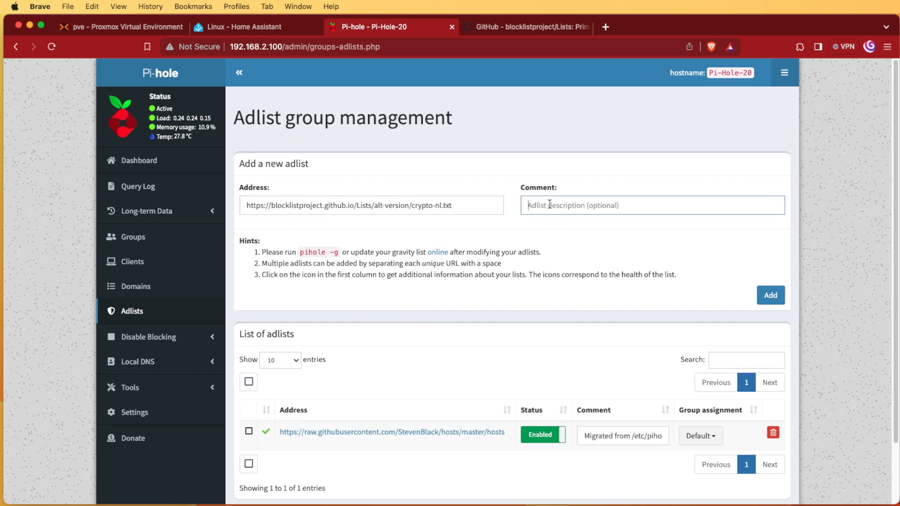
pyautogui.write('Cr')
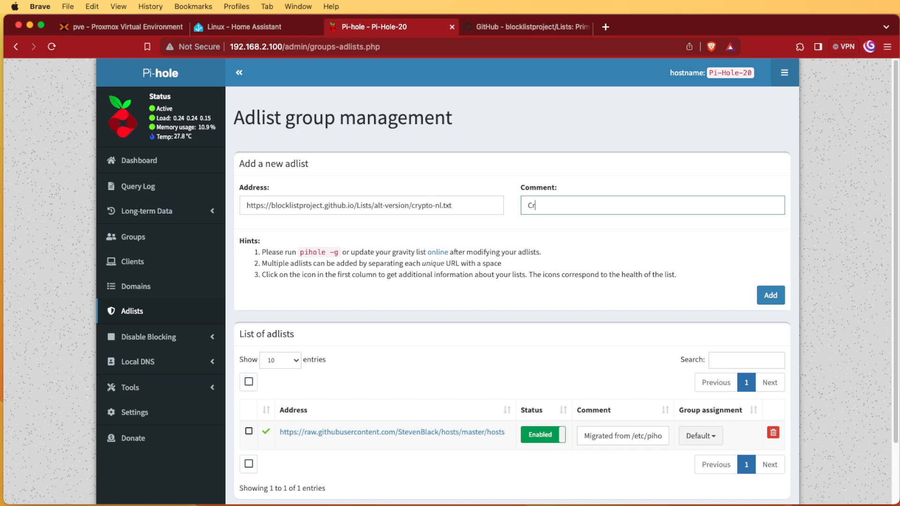
pyautogui.write('ypto')
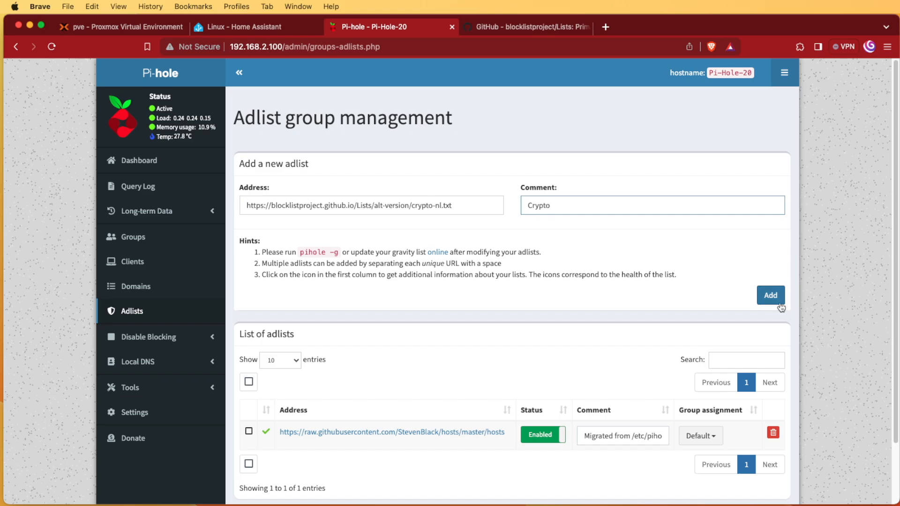
pyautogui.click(771, 295)
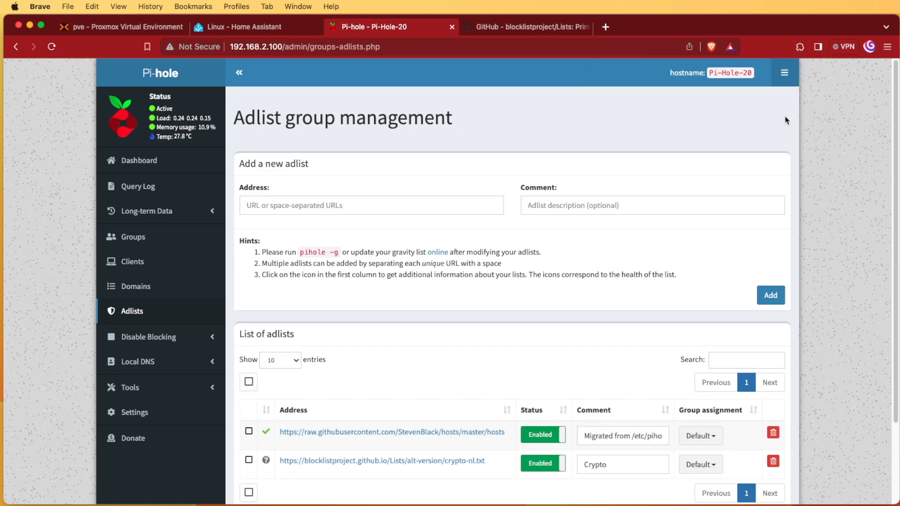
pyautogui.moveTo(234, 356)
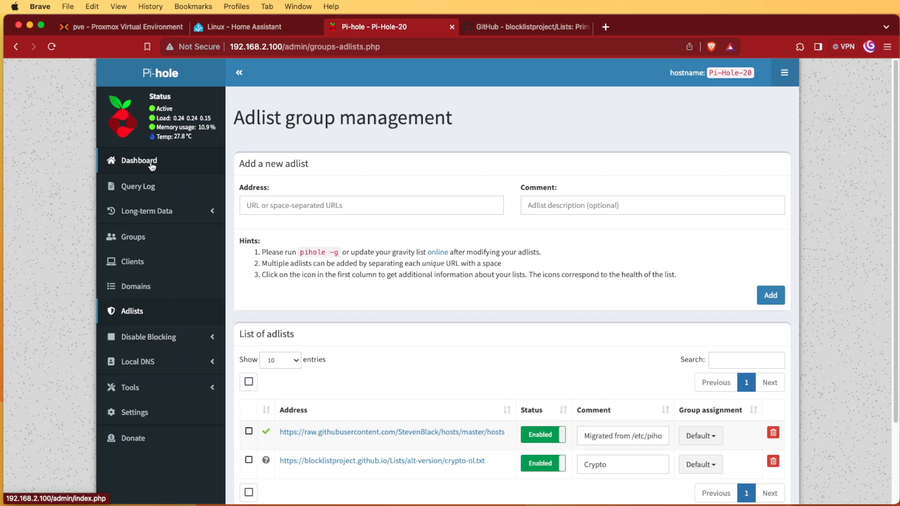
# Return to the Pi-hole dashboard, still showing 162,080 domains on adlists.
pyautogui.click(139, 161)
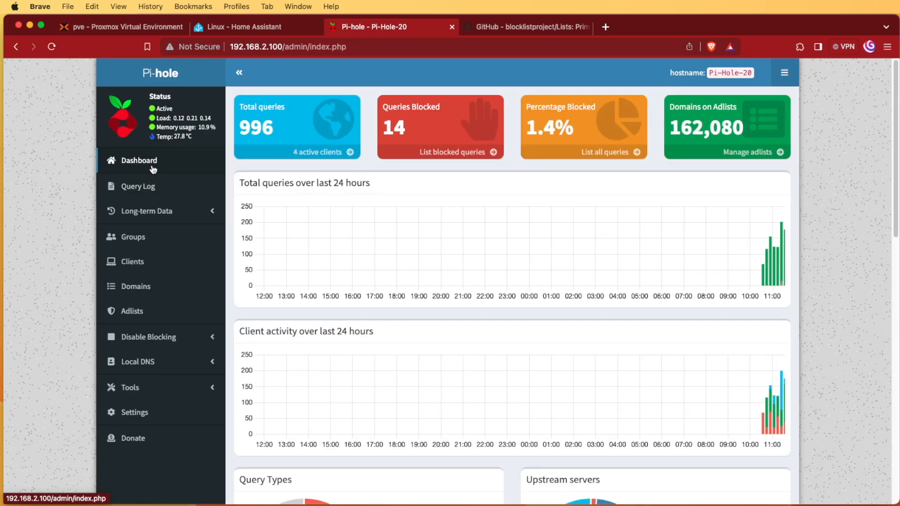
pyautogui.moveTo(686, 143)
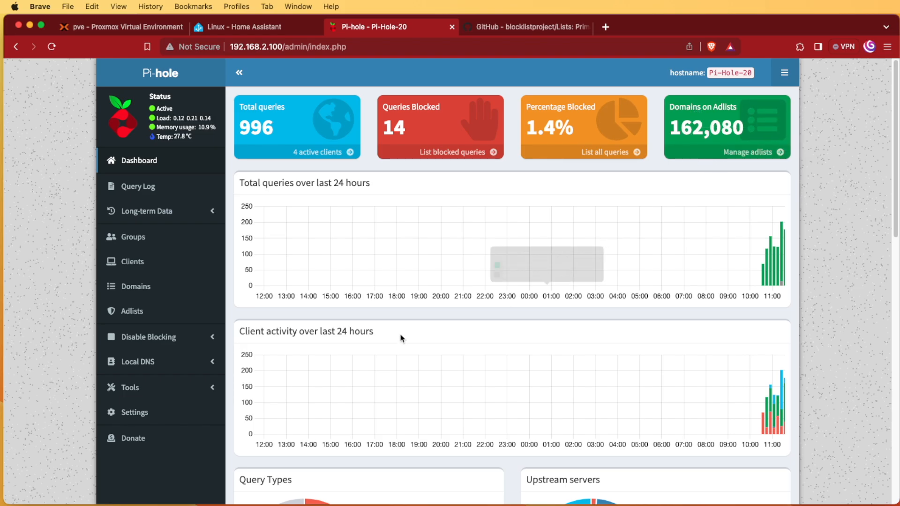
pyautogui.moveTo(151, 337)
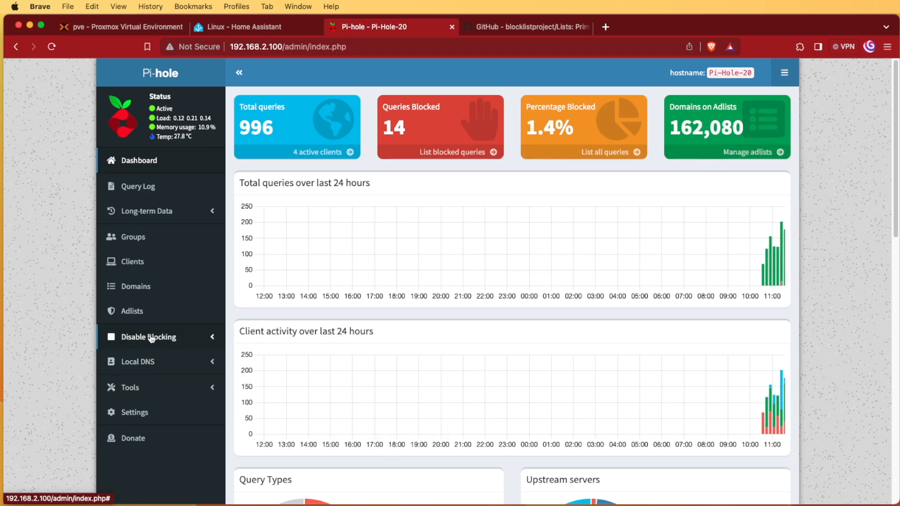
# Run Update Gravity from the Tools menu to rebuild the blocked-domain list.
pyautogui.click(129, 388)
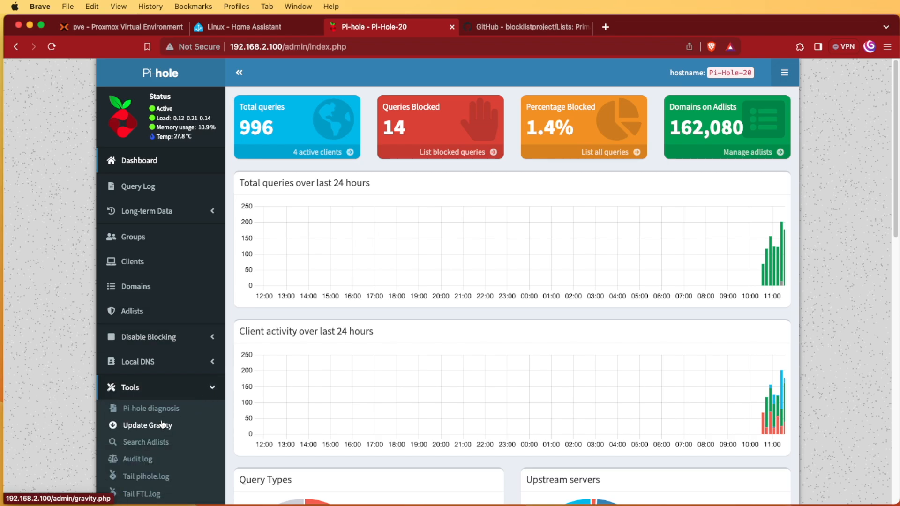
pyautogui.click(147, 425)
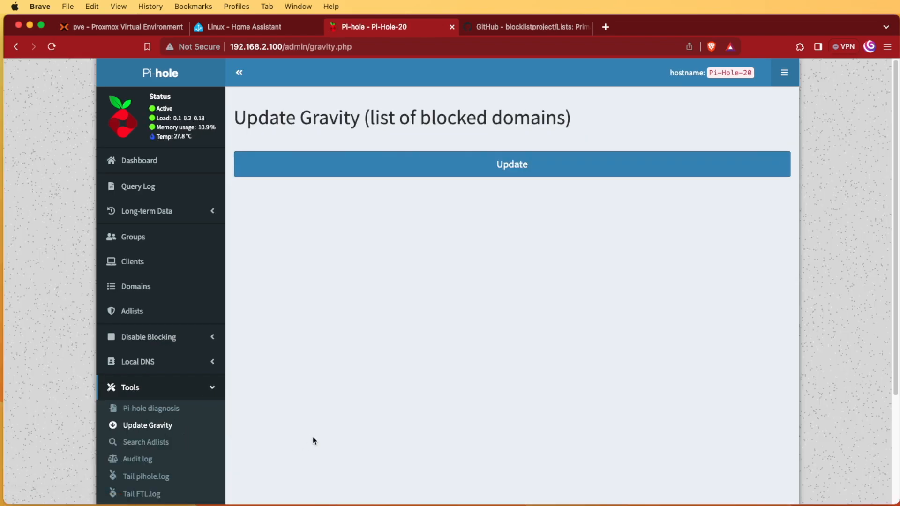
pyautogui.click(512, 164)
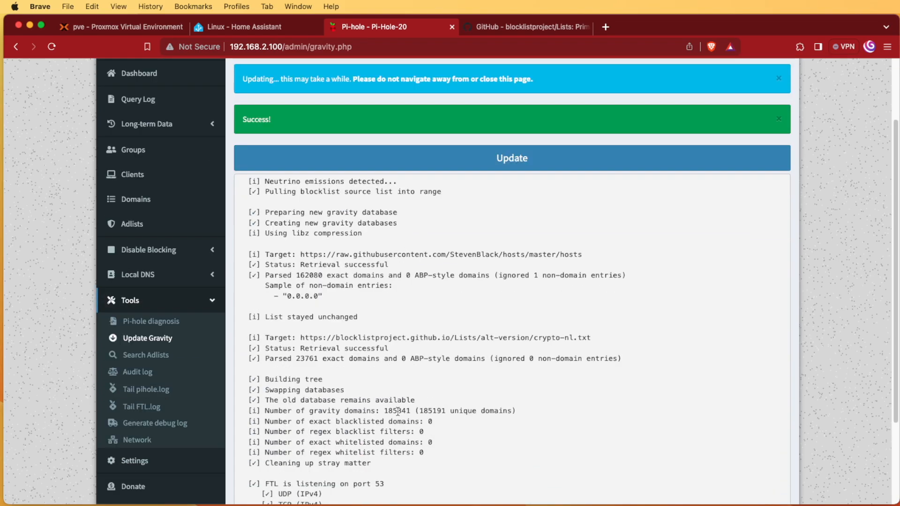
# Review the output: ignored 0.0.0.0 entry and 23,761 domains parsed from the crypto list.
pyautogui.scroll(-3)
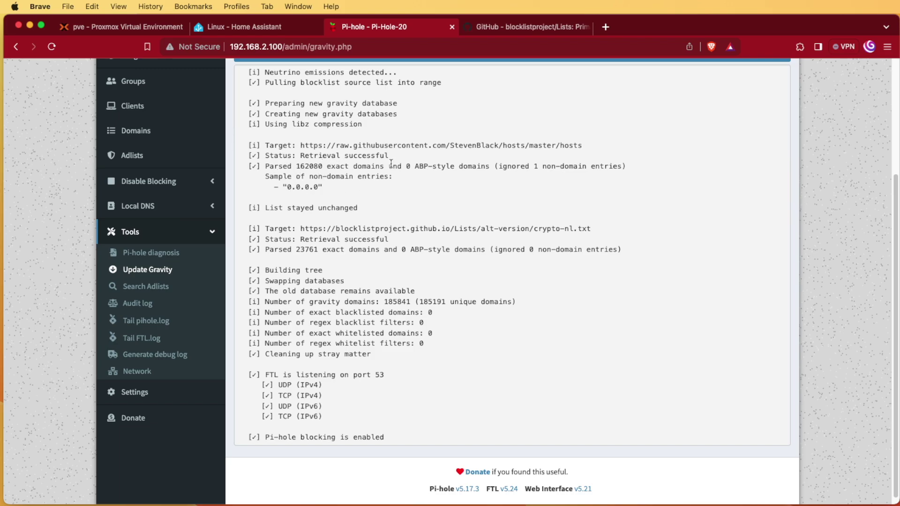
pyautogui.moveTo(448, 144); pyautogui.dragTo(526, 144)
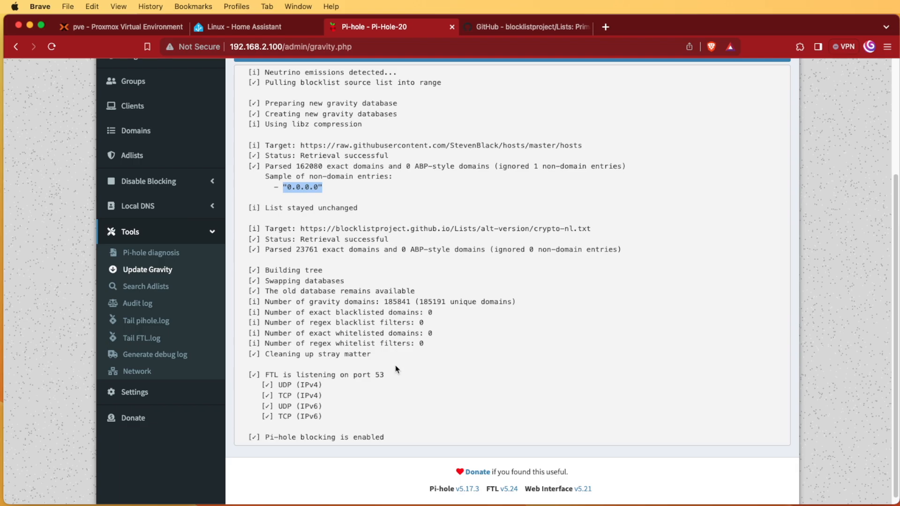
pyautogui.doubleClick(351, 228)
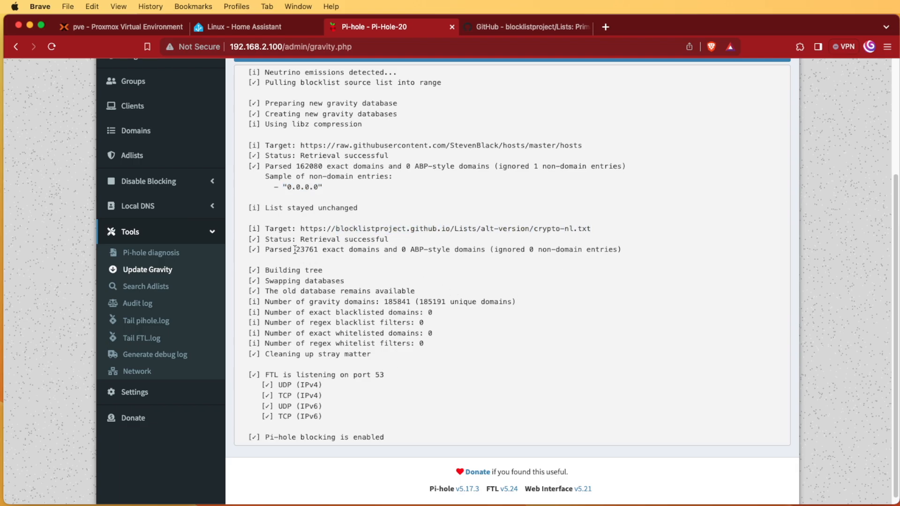
pyautogui.doubleClick(305, 250)
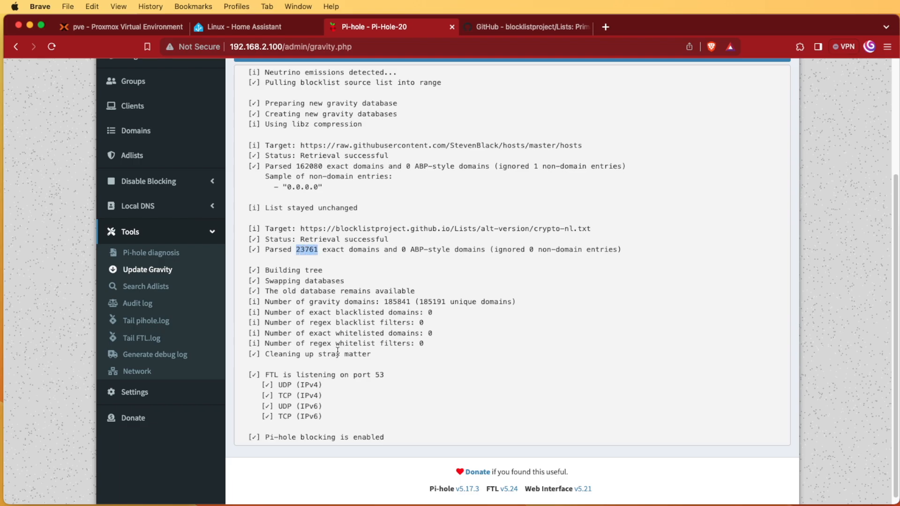
pyautogui.moveTo(340, 322)
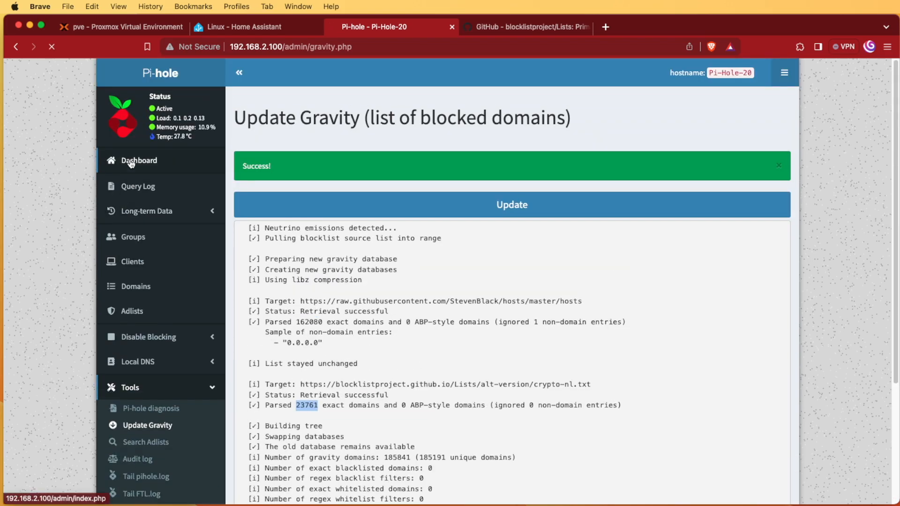
# Return to the dashboard now reporting 185,191 domains on adlists.
pyautogui.click(138, 160)
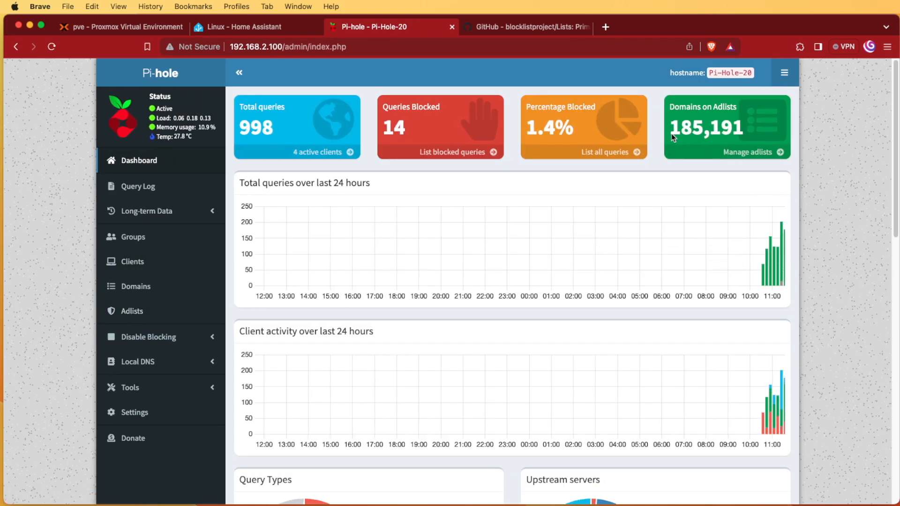
pyautogui.moveTo(697, 141)
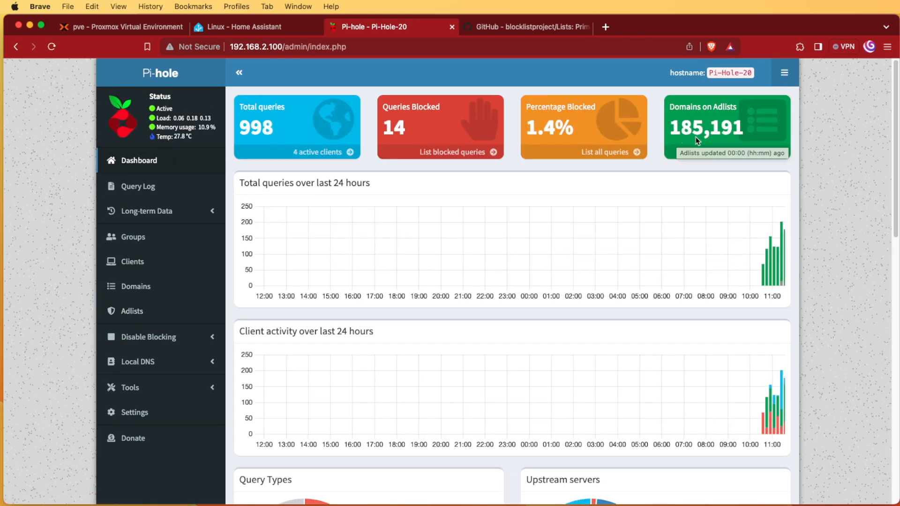
pyautogui.moveTo(733, 183)
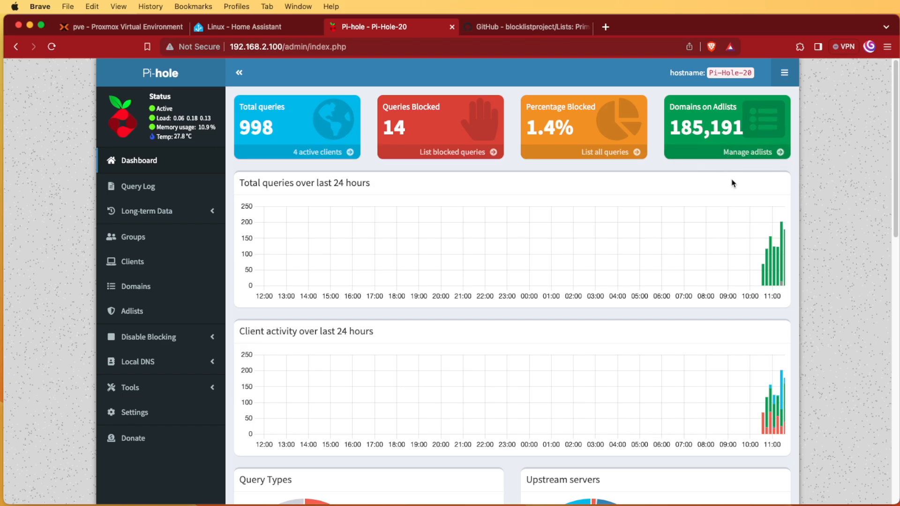
pyautogui.moveTo(739, 353)
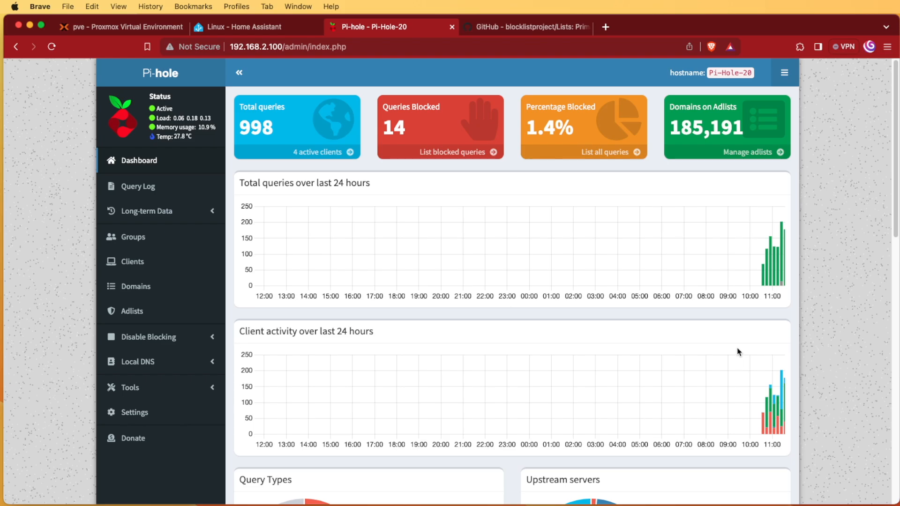
pyautogui.moveTo(821, 444)
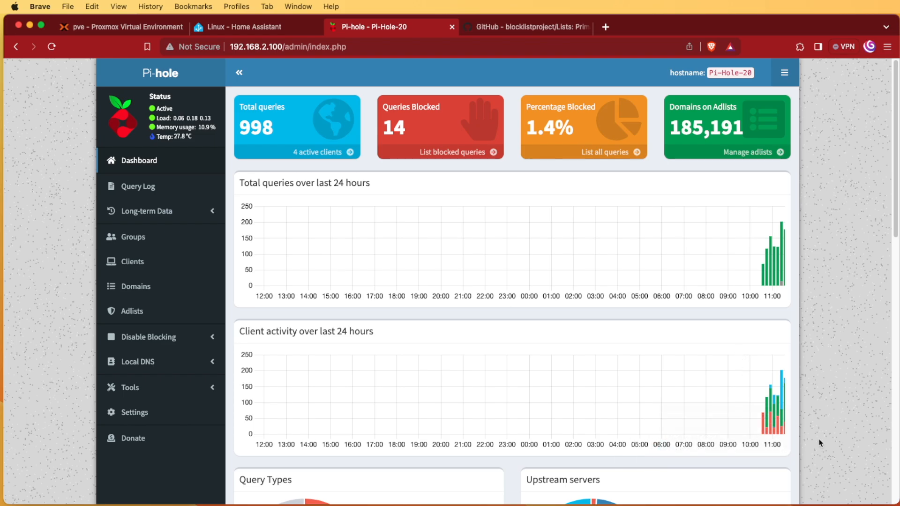